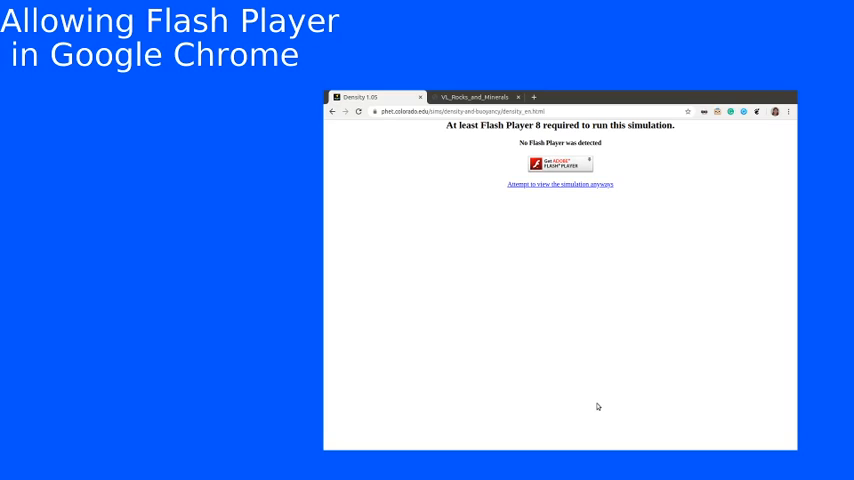
mouse_move(403, 128)
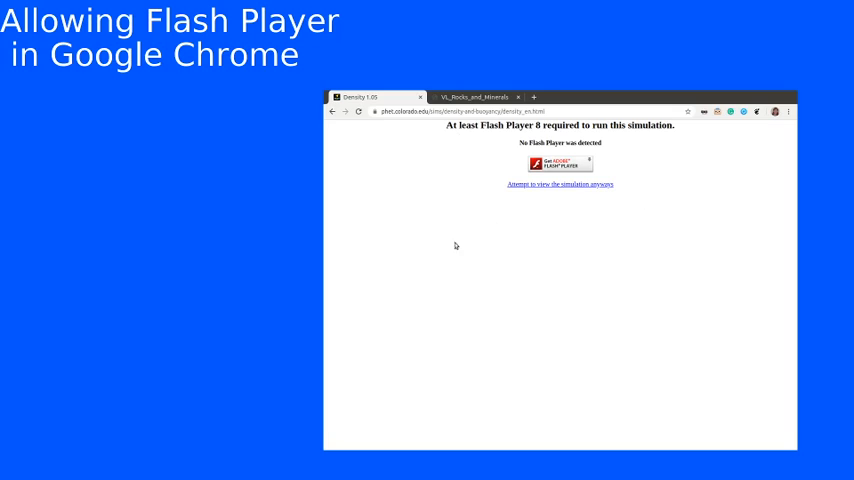
mouse_move(544, 276)
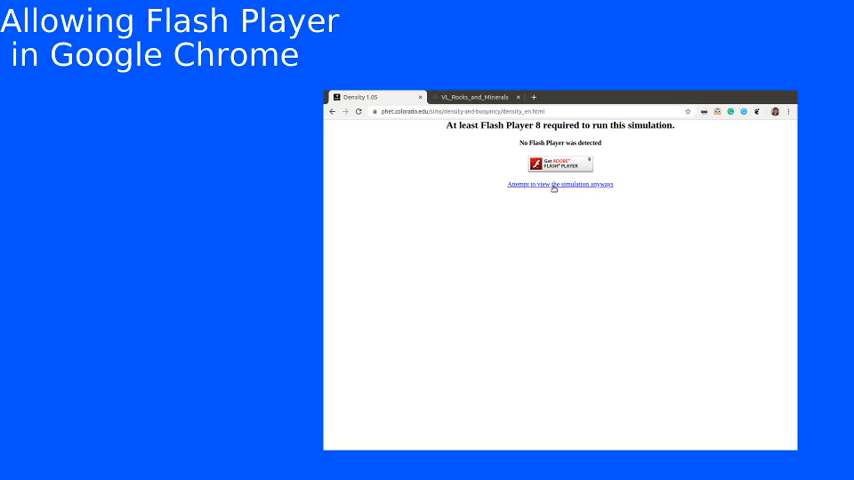
mouse_move(554, 184)
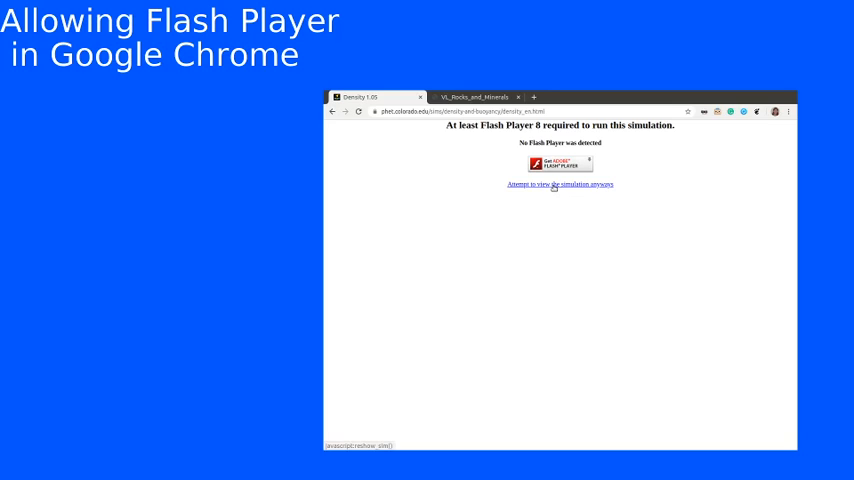
Try viewing the Density simulation despite missing Flash, then show its site information panel
left_click(559, 184)
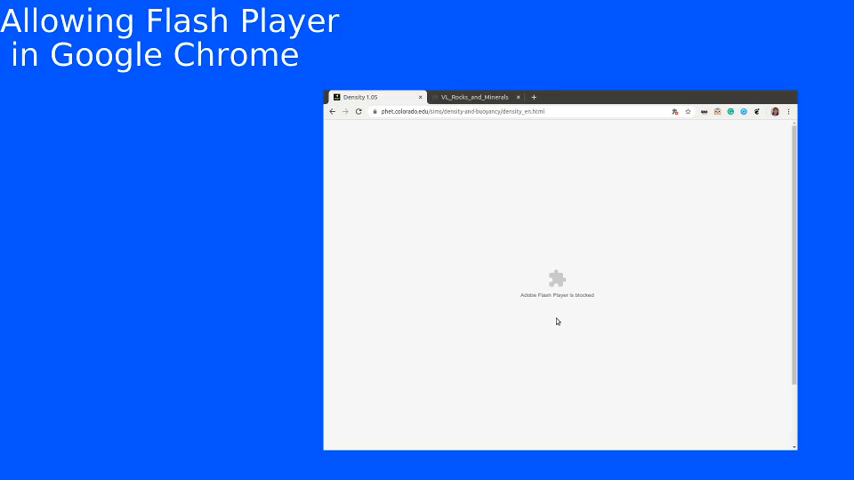
mouse_move(444, 261)
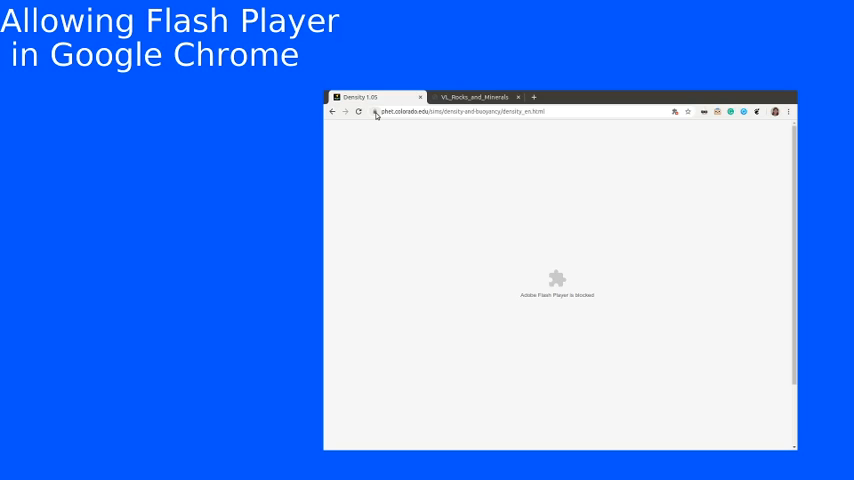
left_click(375, 112)
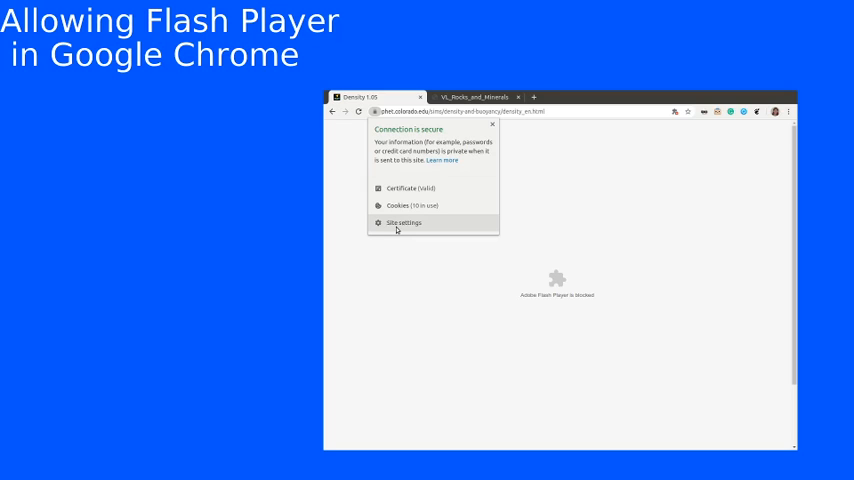
Set Flash to Allow in the PhET site's Site settings
left_click(403, 222)
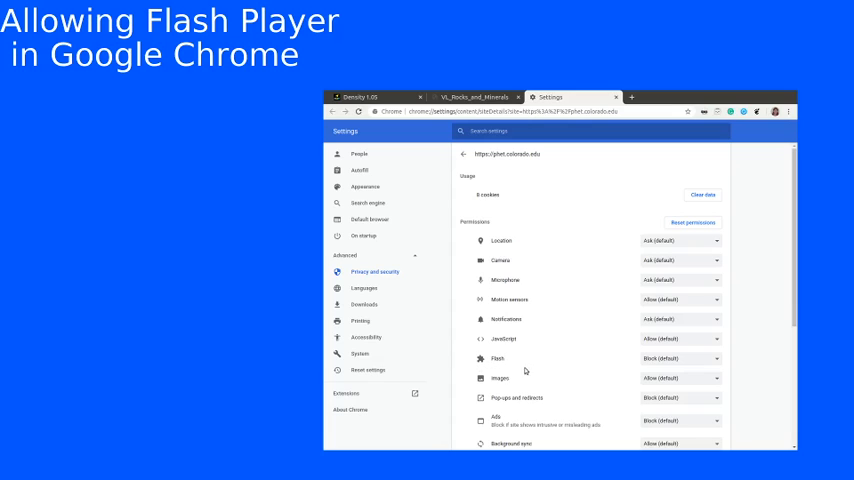
mouse_move(575, 361)
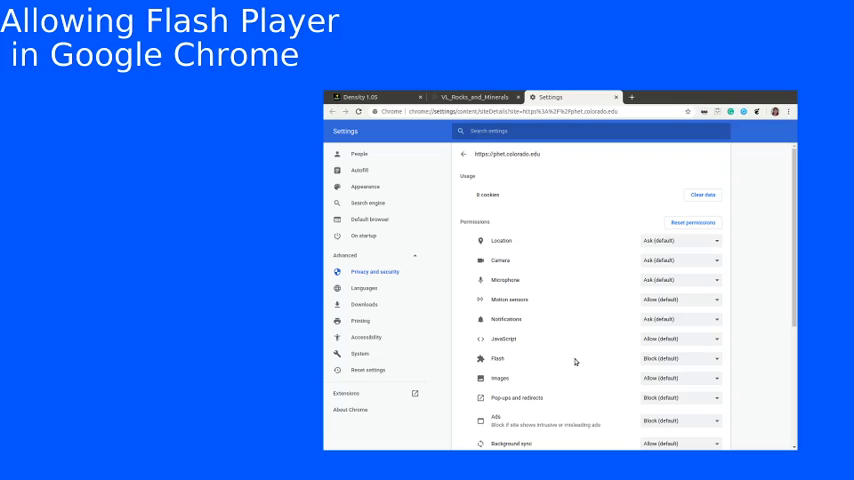
mouse_move(654, 366)
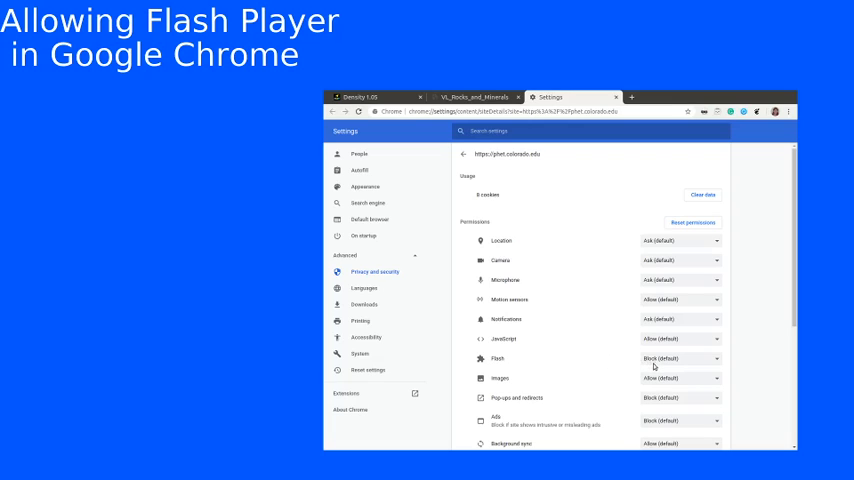
left_click(680, 358)
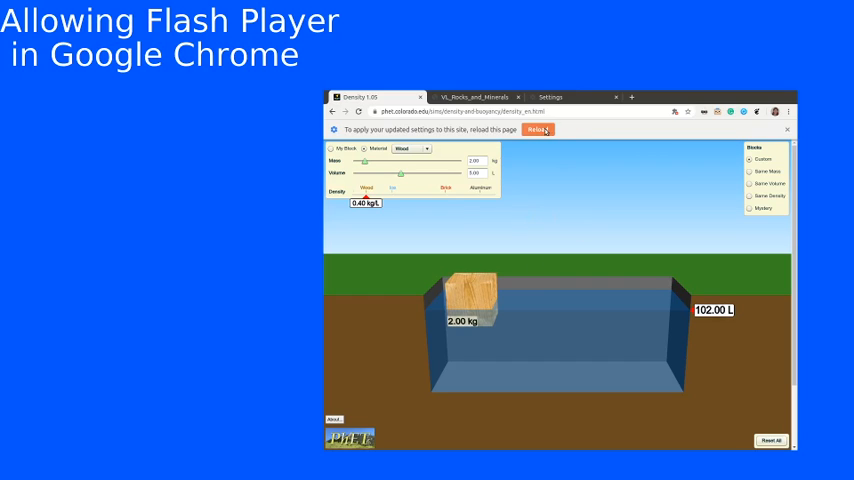
Reload the Density page from the 'To apply your updated settings' bar
left_click(538, 129)
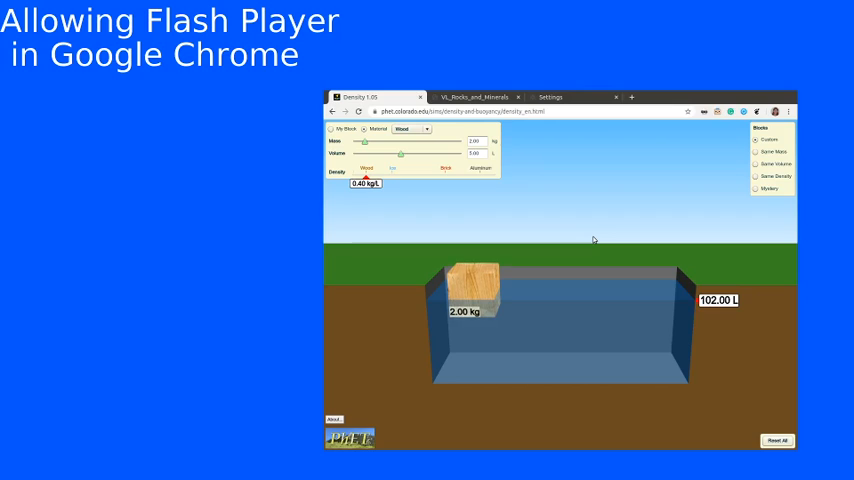
mouse_move(733, 197)
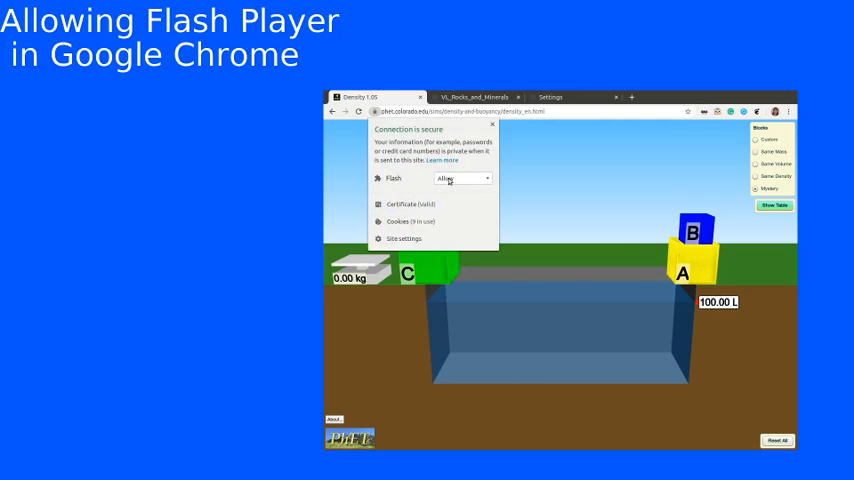
Confirm the PhET site's Flash permission is Allow via the lock-icon popup
left_click(461, 178)
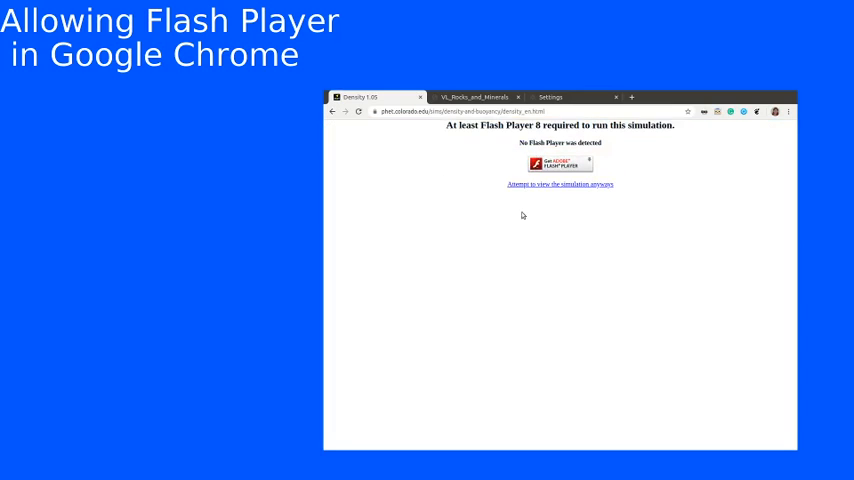
mouse_move(560, 184)
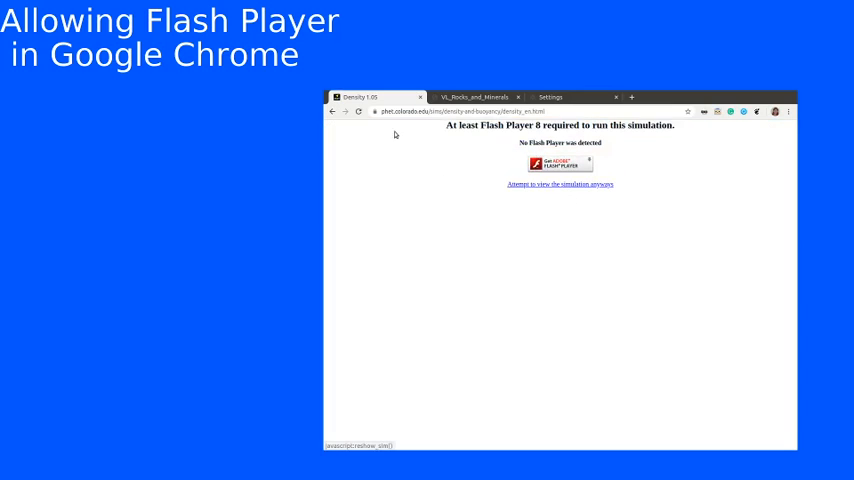
left_click(375, 111)
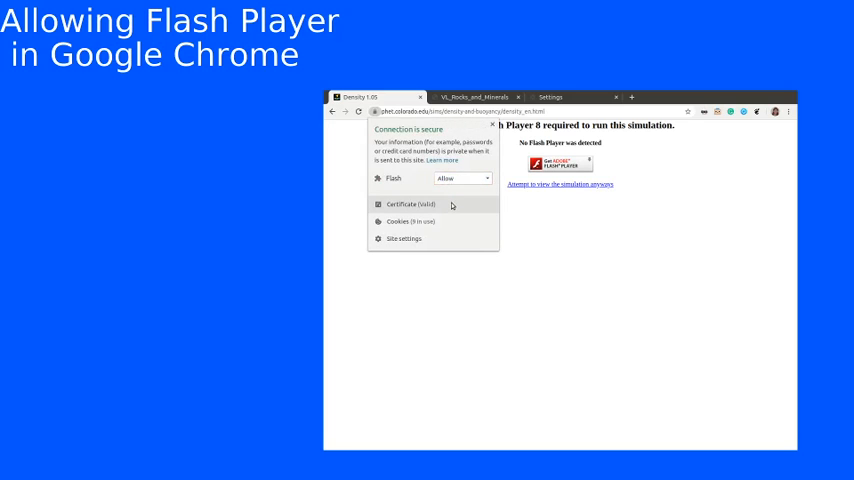
left_click(461, 178)
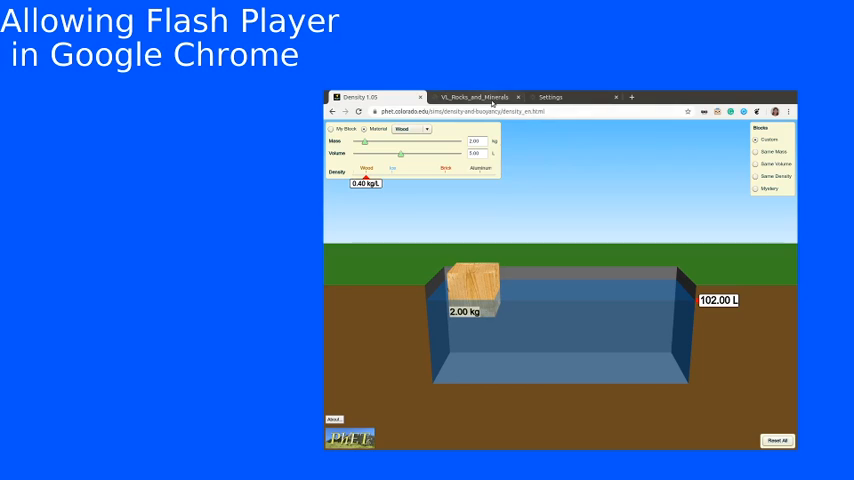
mouse_move(477, 97)
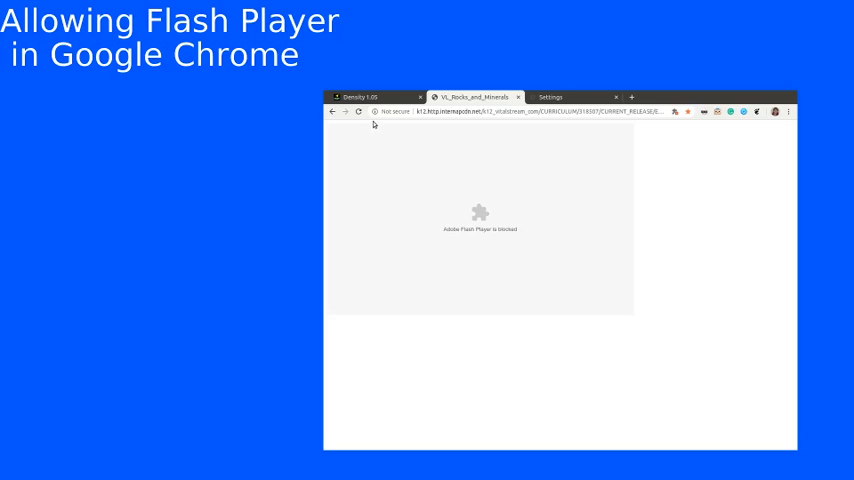
mouse_move(380, 127)
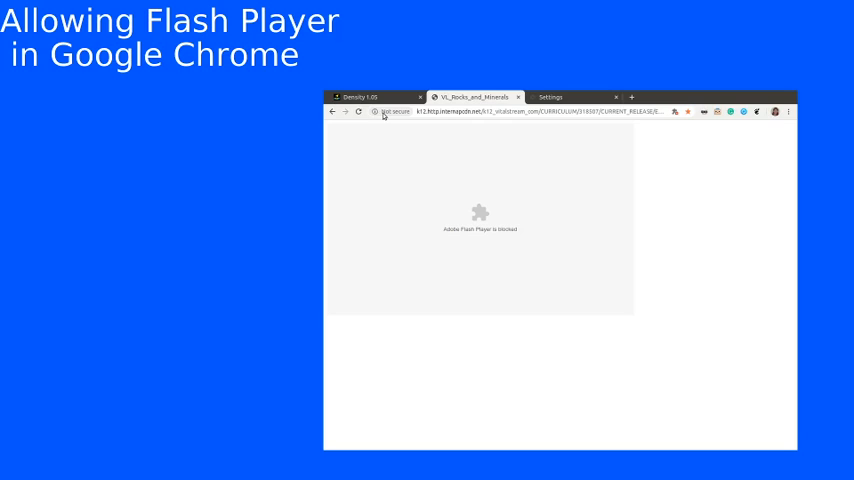
Show the site information panel for the VL_Rocks_and_Minerals tab
left_click(396, 111)
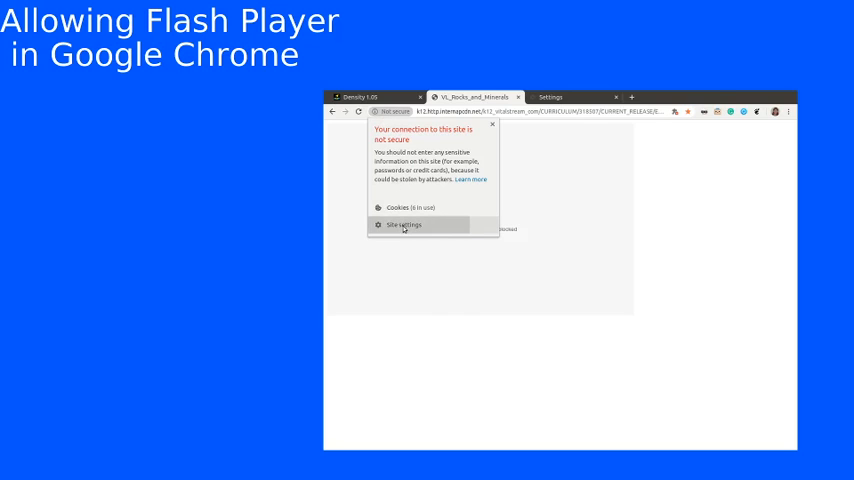
Set Flash to Allow for the k12 site and reload the Rocks and Minerals page
left_click(404, 224)
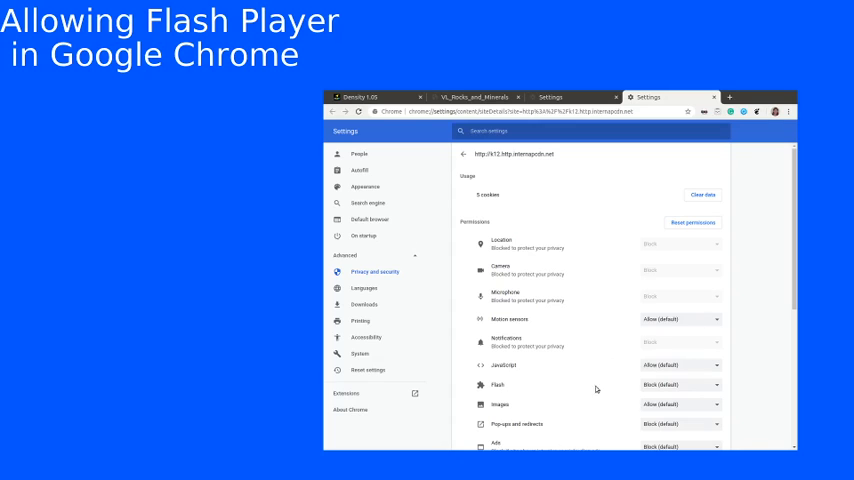
mouse_move(678, 404)
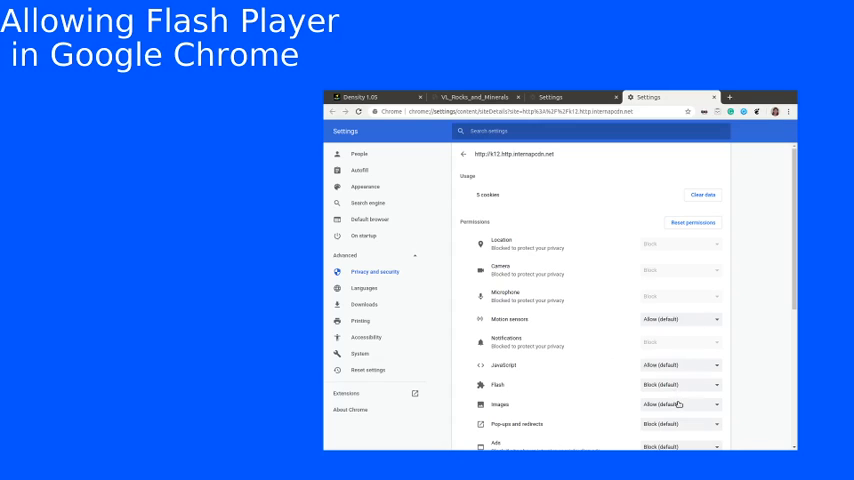
left_click(680, 384)
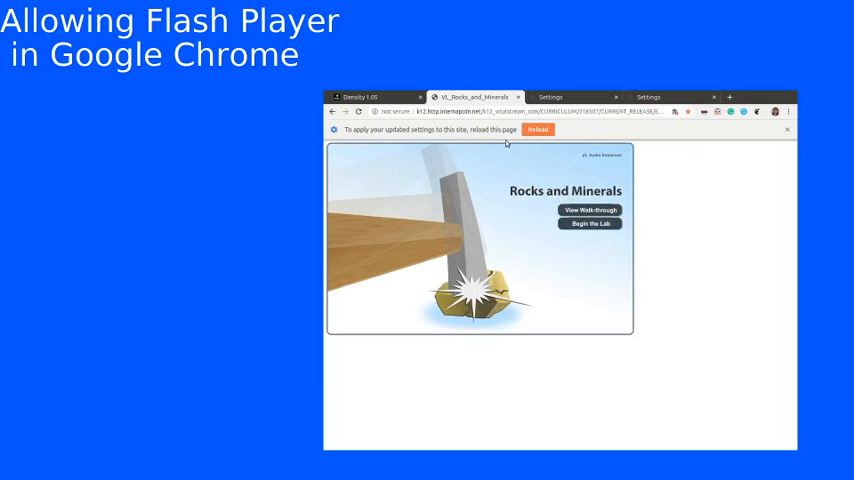
left_click(538, 129)
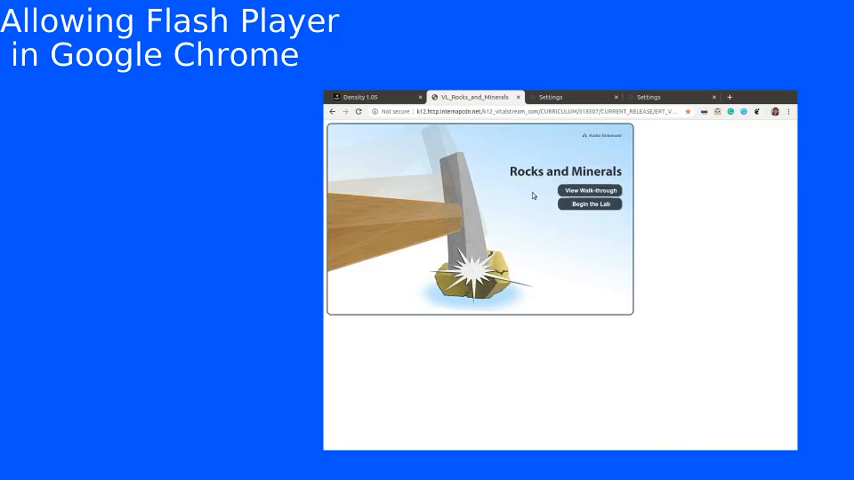